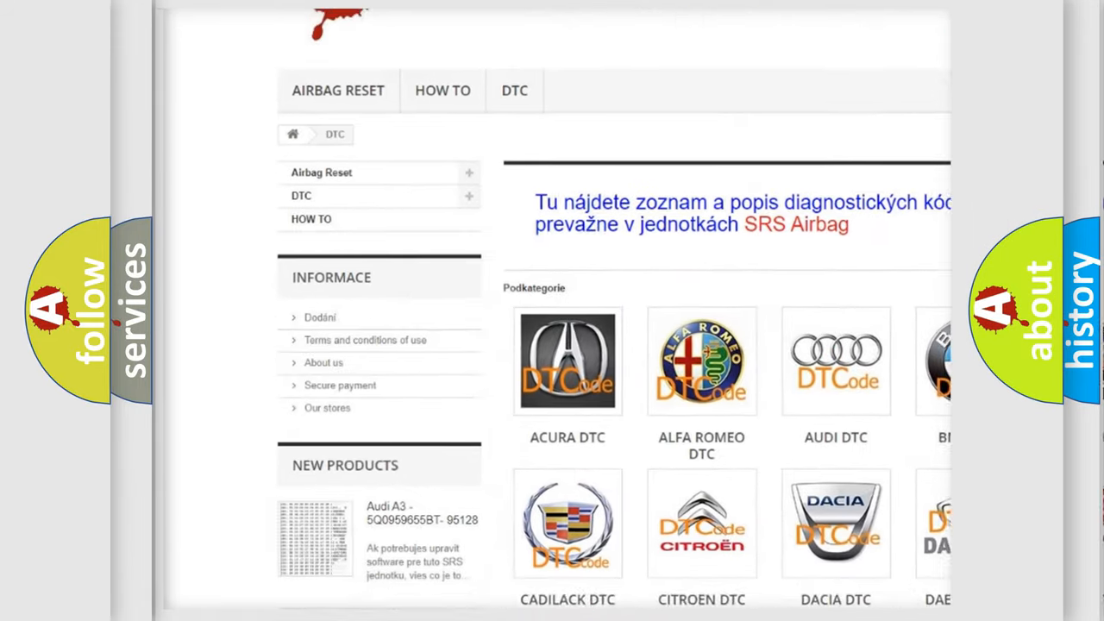
scroll("down", 3)
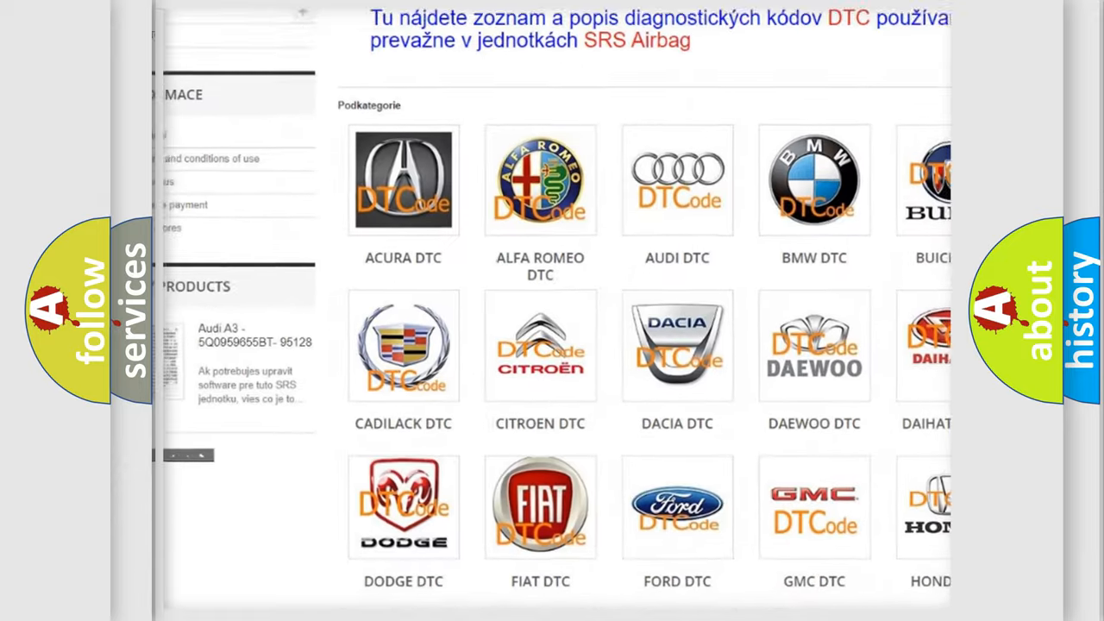